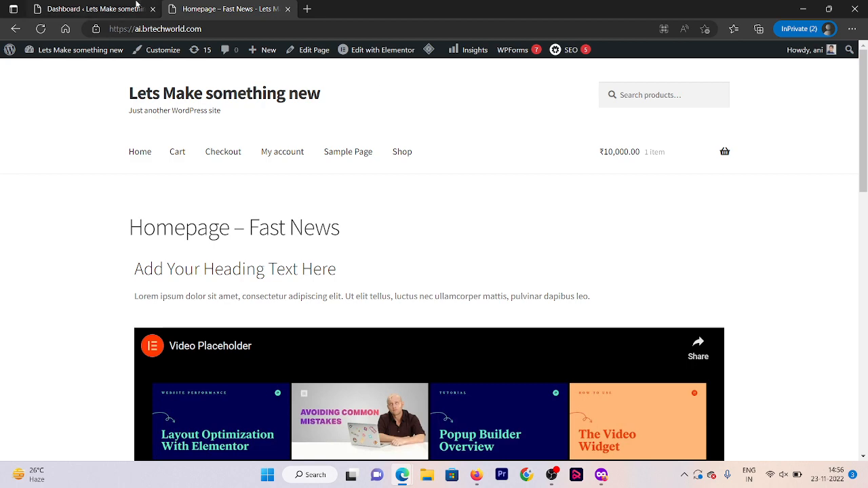
# Go from the homepage to the admin Add Plugins page with the search field ready
pyautogui.click(88, 8)
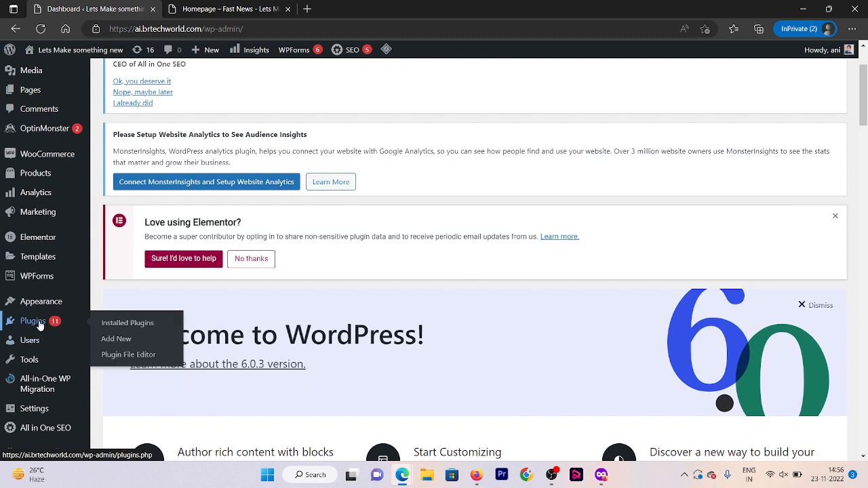
pyautogui.moveTo(117, 339)
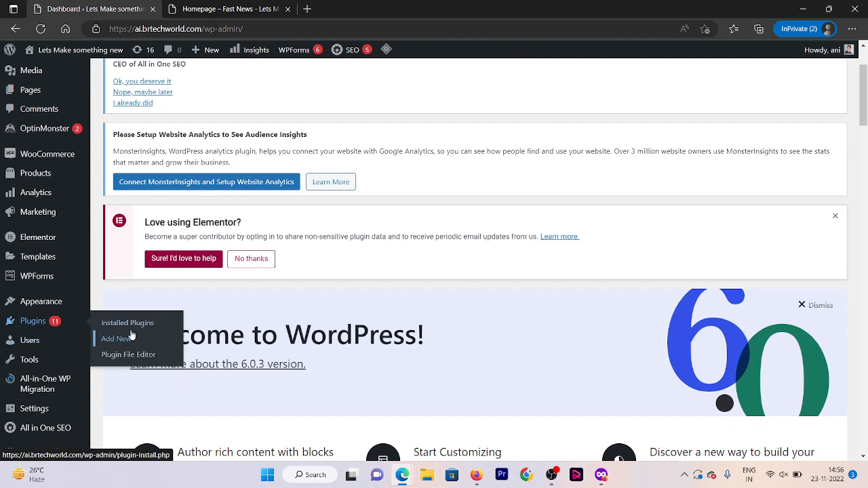
pyautogui.click(117, 339)
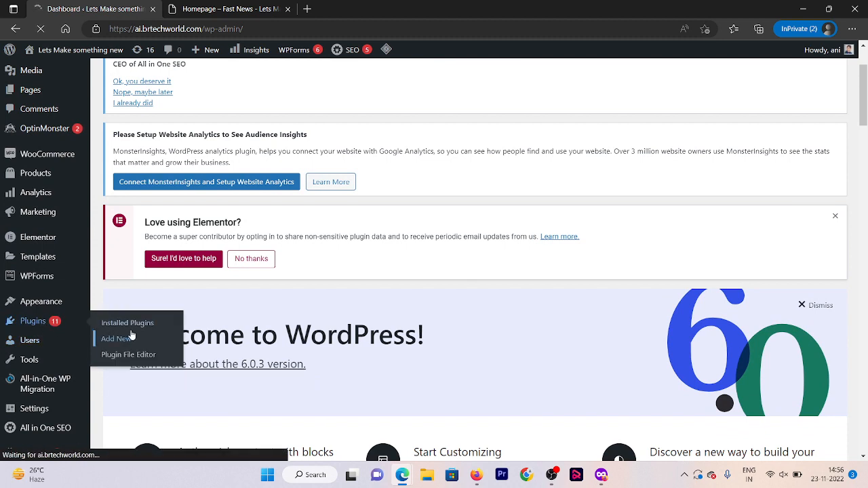
pyautogui.click(115, 340)
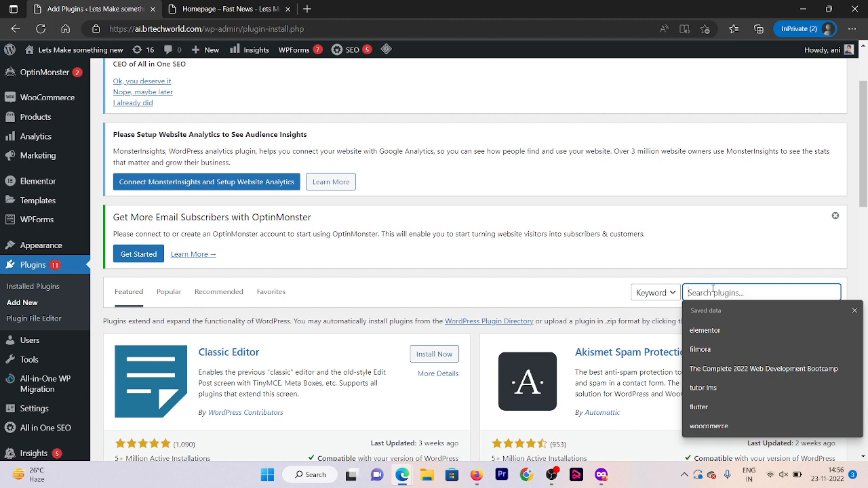
# Search plugins for 'smart slider', then install and activate Smart Slider 3
pyautogui.write('smal')
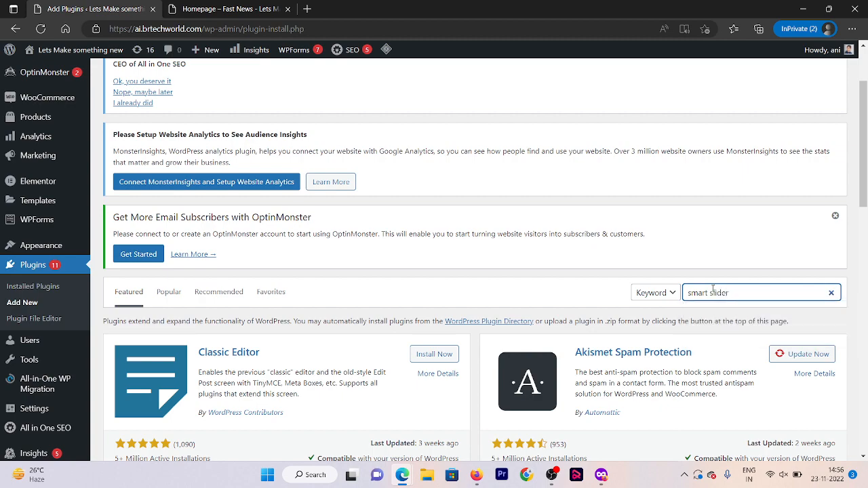
pyautogui.press('Enter')
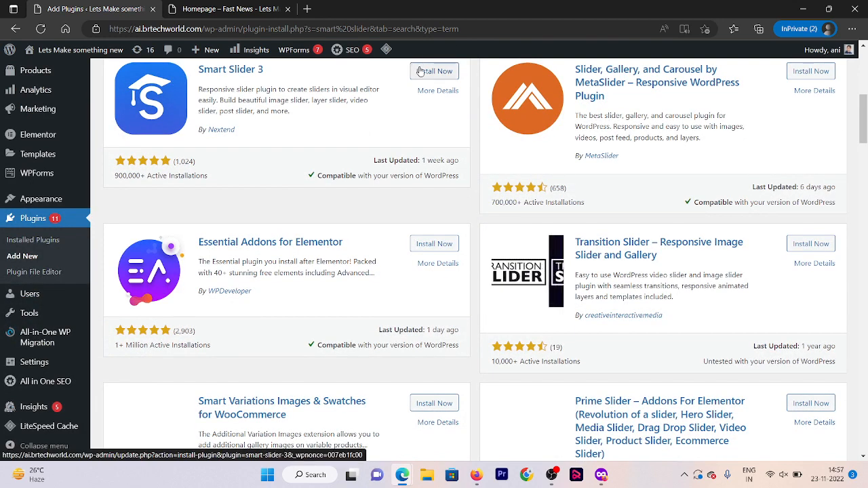
pyautogui.click(434, 70)
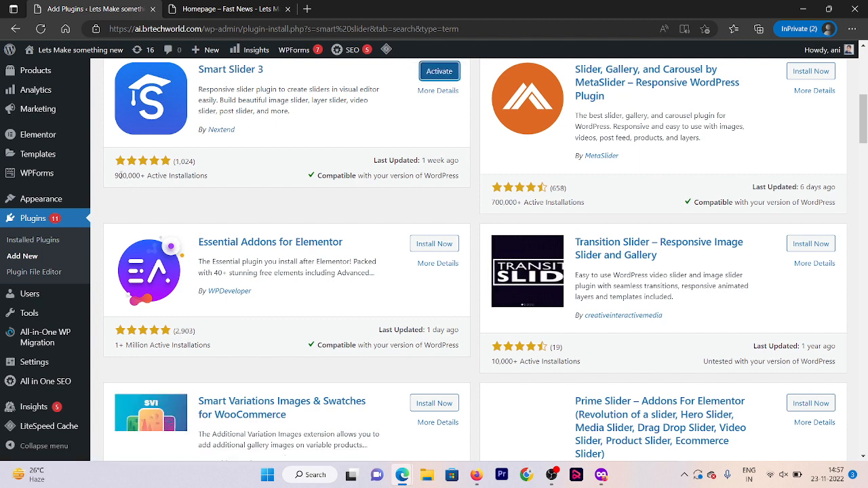
pyautogui.click(440, 70)
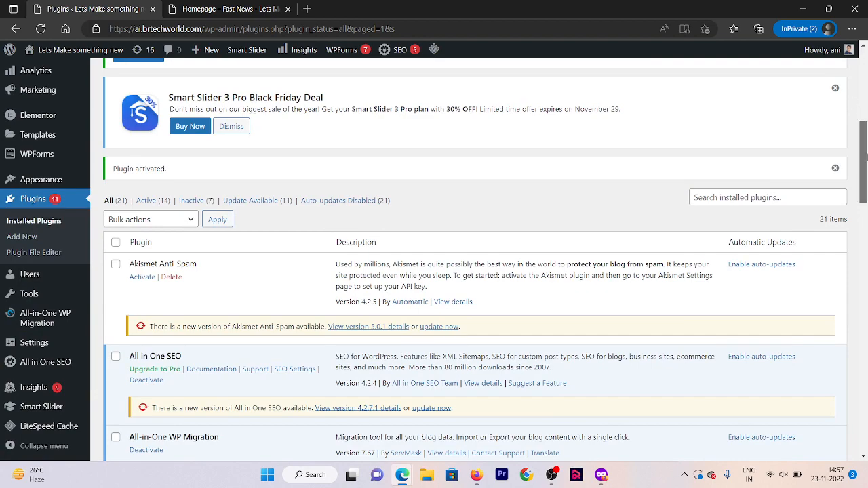
# Enter Smart Slider from the sidebar and continue past the welcome screen to its dashboard
pyautogui.scroll(-3)
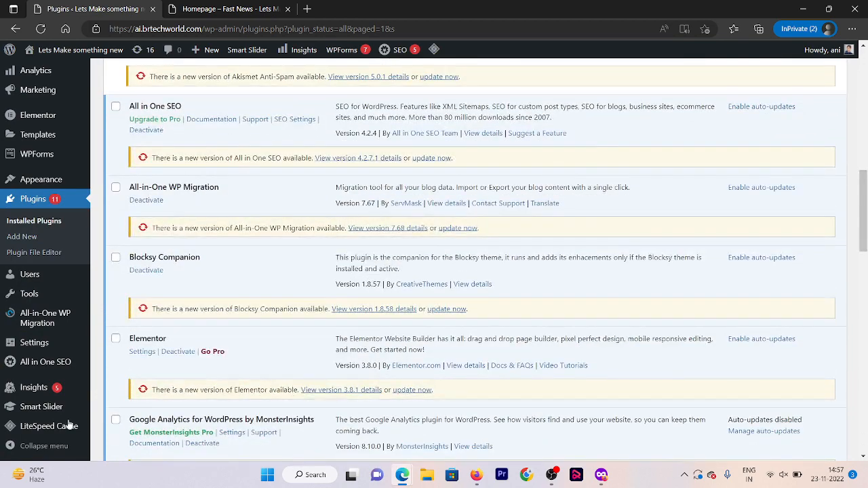
pyautogui.click(41, 407)
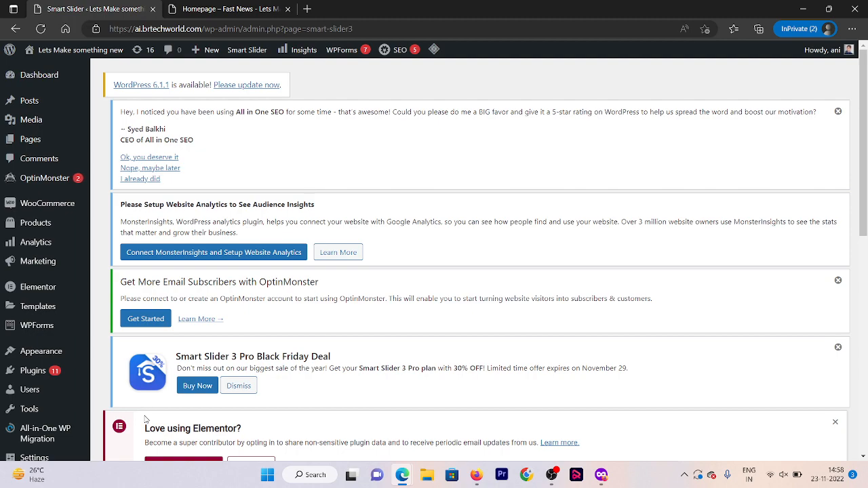
pyautogui.scroll(-3)
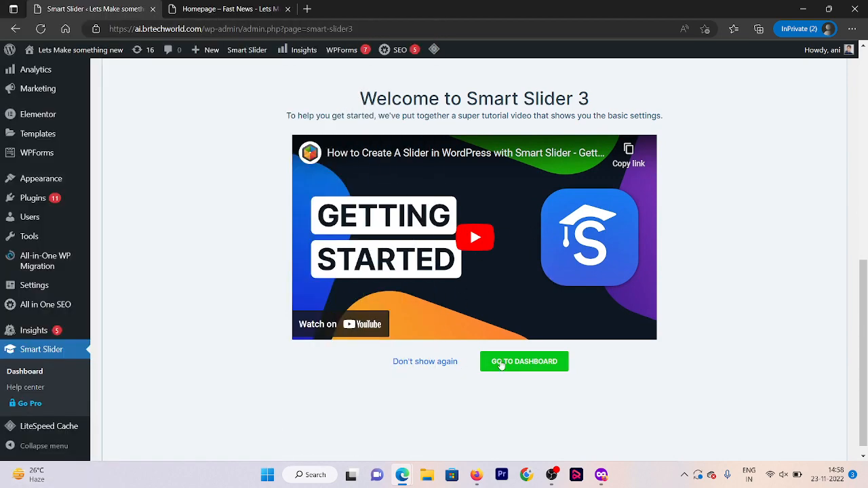
pyautogui.moveTo(467, 337)
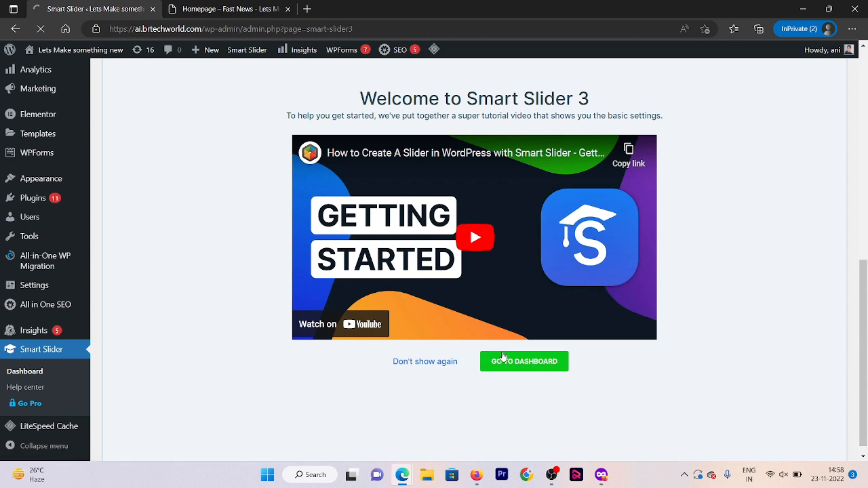
pyautogui.click(523, 361)
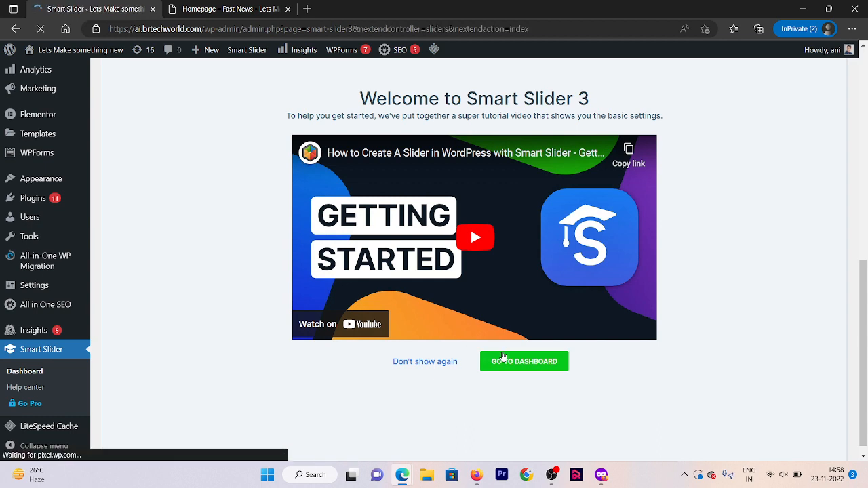
pyautogui.click(523, 361)
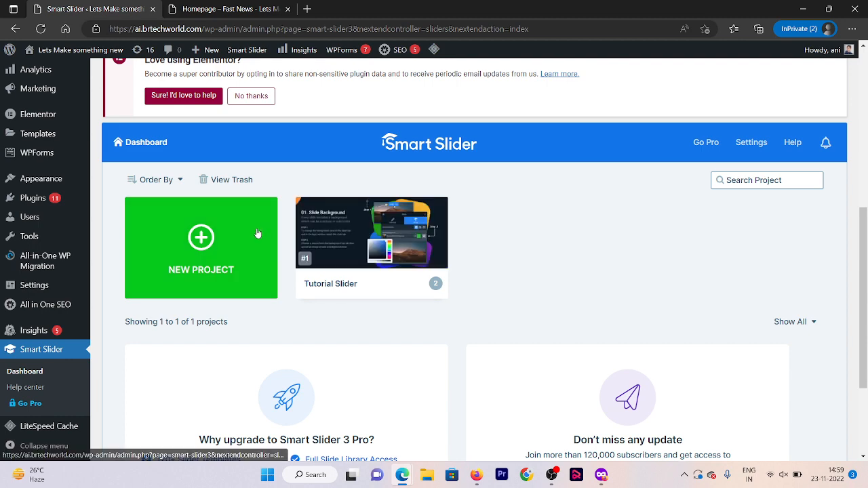
# Start a new slider project from the Smart Slider dashboard
pyautogui.click(201, 246)
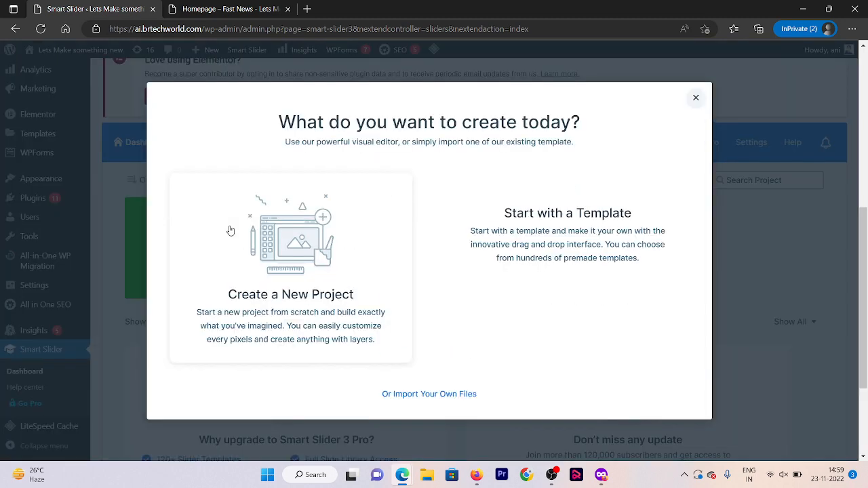
pyautogui.moveTo(499, 288)
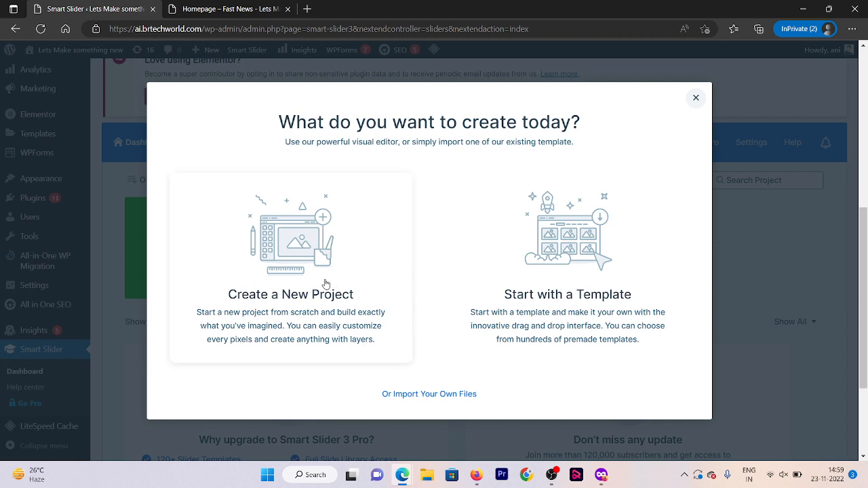
pyautogui.moveTo(446, 275)
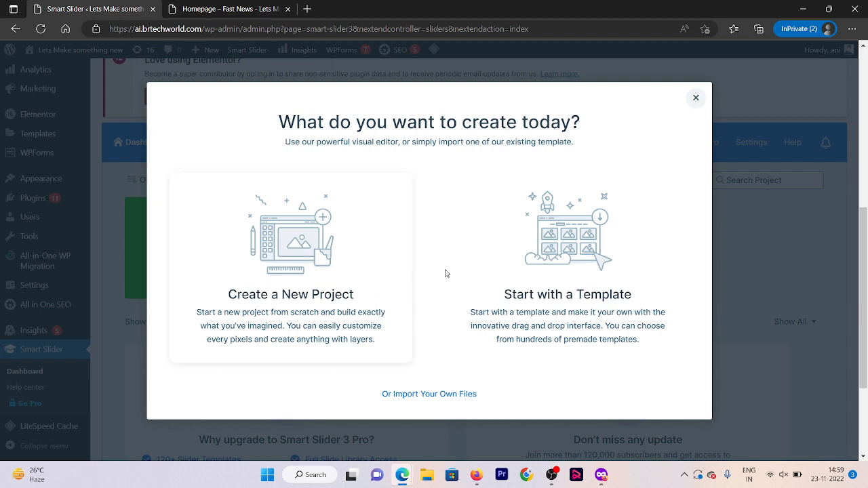
pyautogui.moveTo(517, 288)
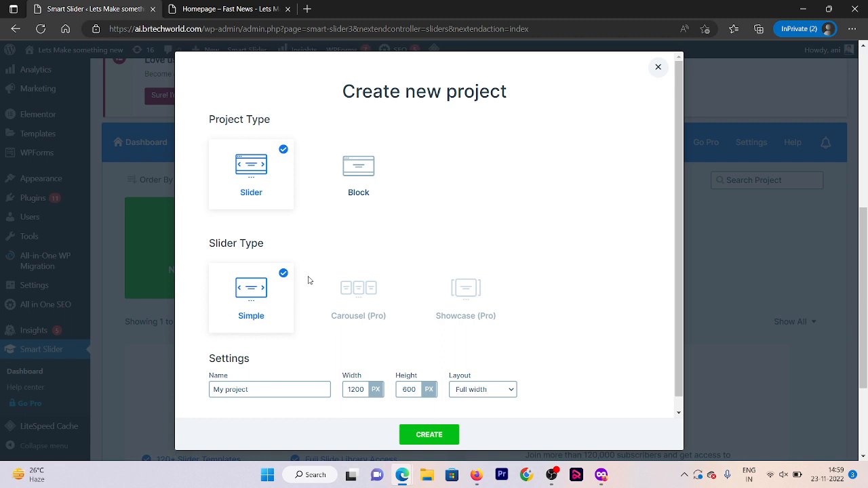
pyautogui.moveTo(277, 117)
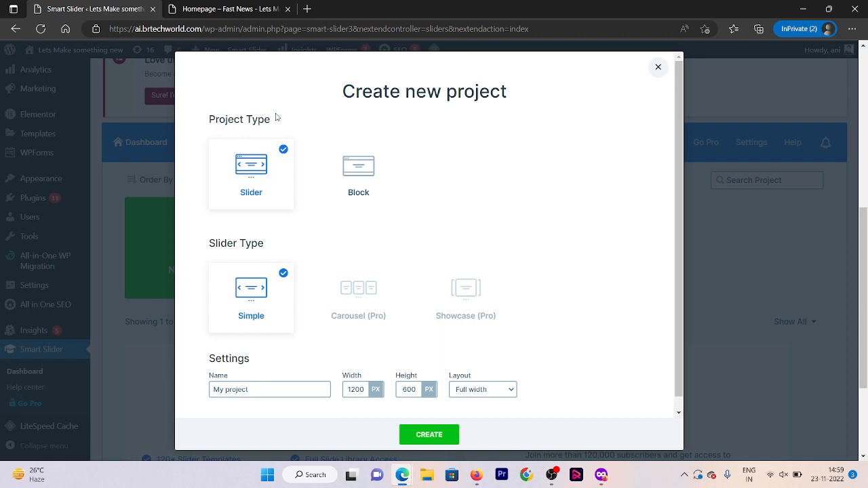
pyautogui.moveTo(225, 115)
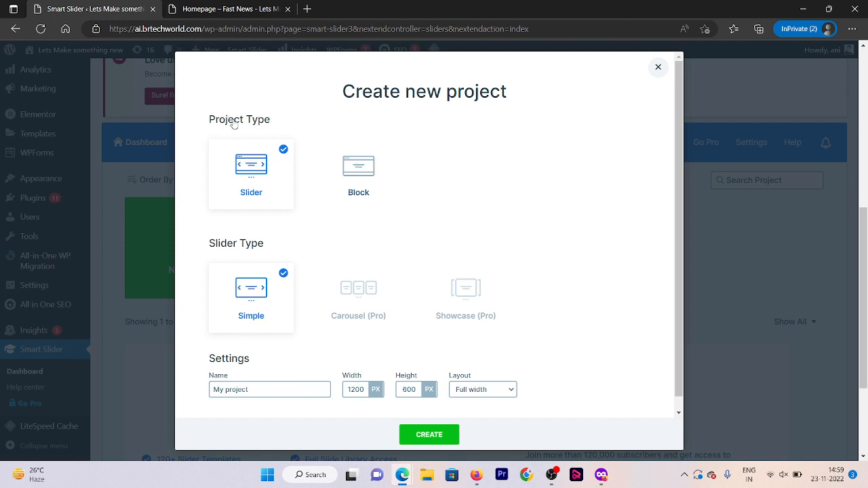
pyautogui.moveTo(261, 194)
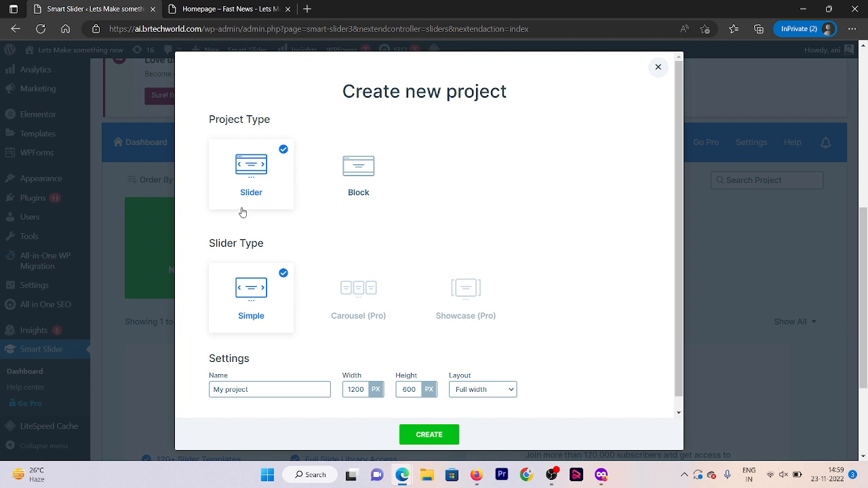
pyautogui.moveTo(214, 250)
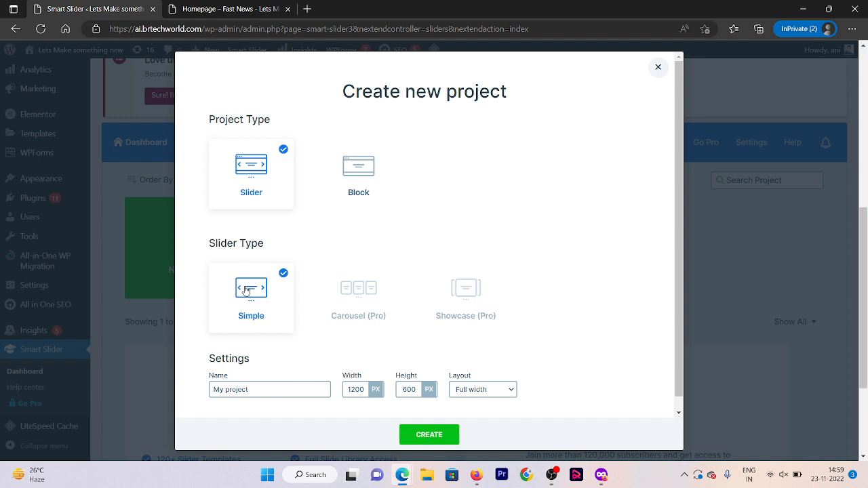
pyautogui.moveTo(351, 308)
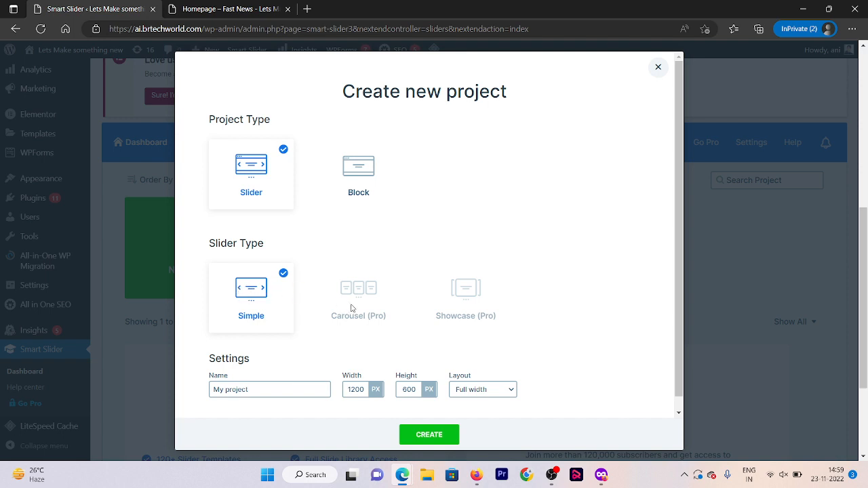
pyautogui.moveTo(629, 323)
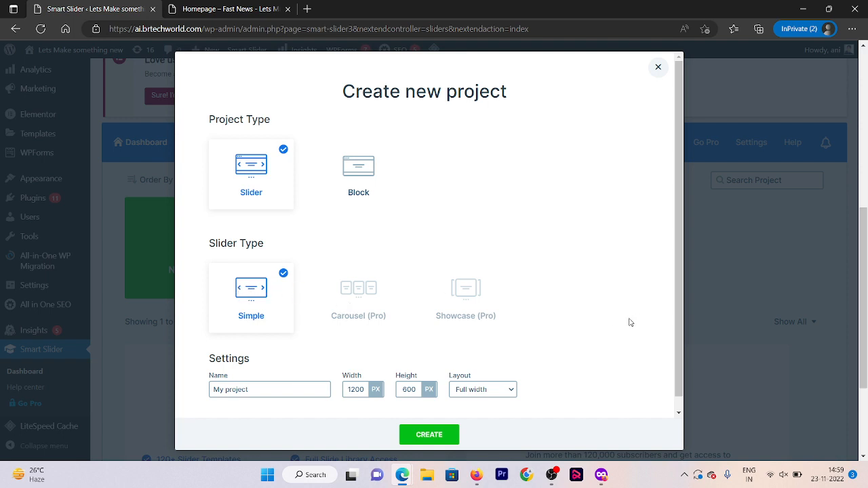
pyautogui.moveTo(397, 290)
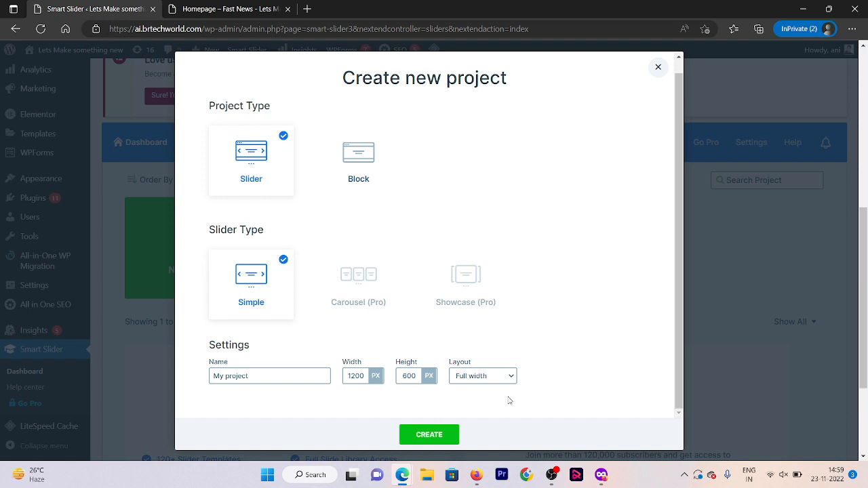
pyautogui.moveTo(310, 280)
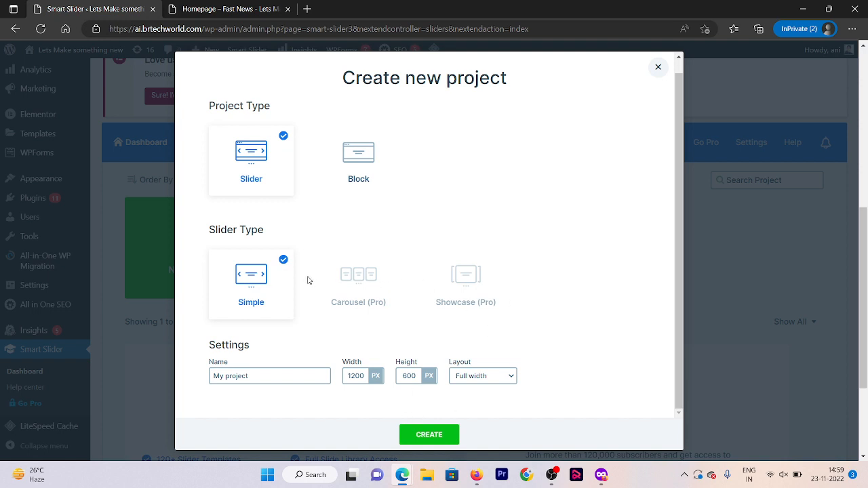
# Name the new simple slider project 'Homepage slider' and create it
pyautogui.doubleClick(242, 376)
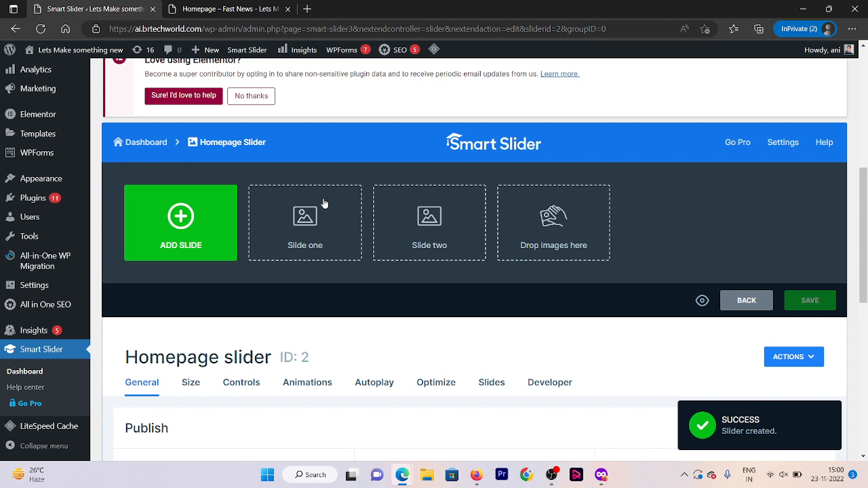
# Begin adding an image slide, bringing up the WordPress Media Library
pyautogui.click(181, 217)
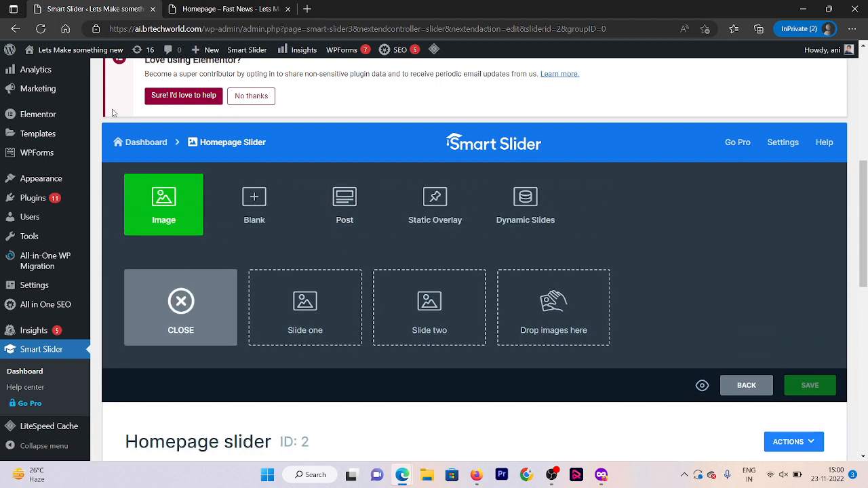
pyautogui.click(162, 203)
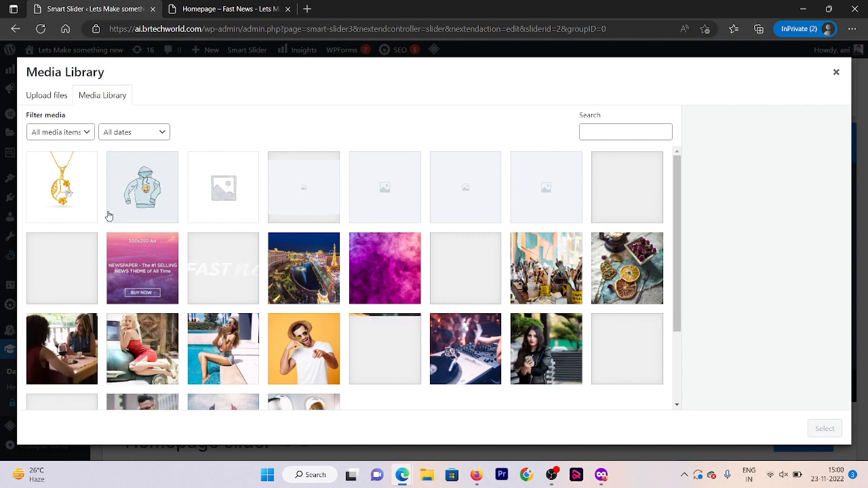
# Upload the banner images and use Weight Training Fridays (1) as the first slide
pyautogui.click(46, 95)
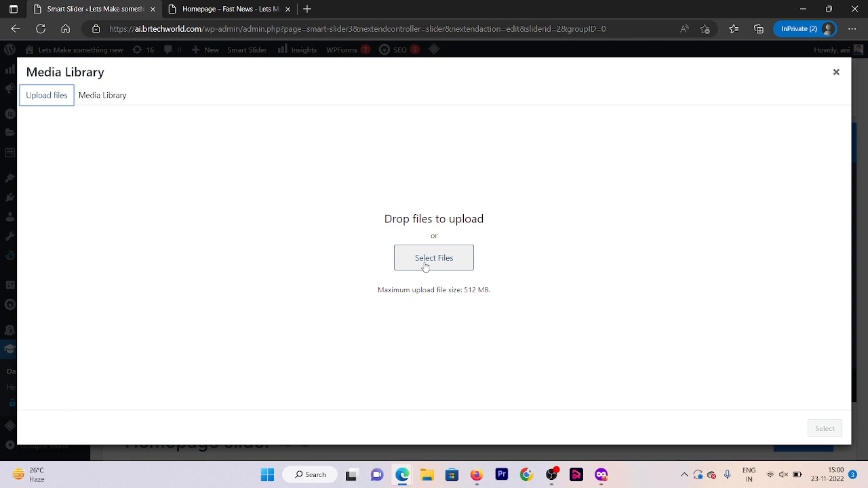
pyautogui.click(434, 258)
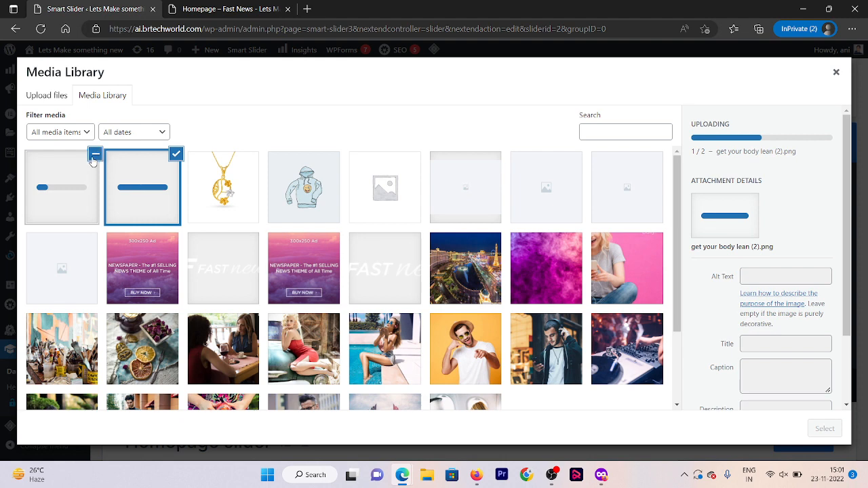
pyautogui.moveTo(144, 190)
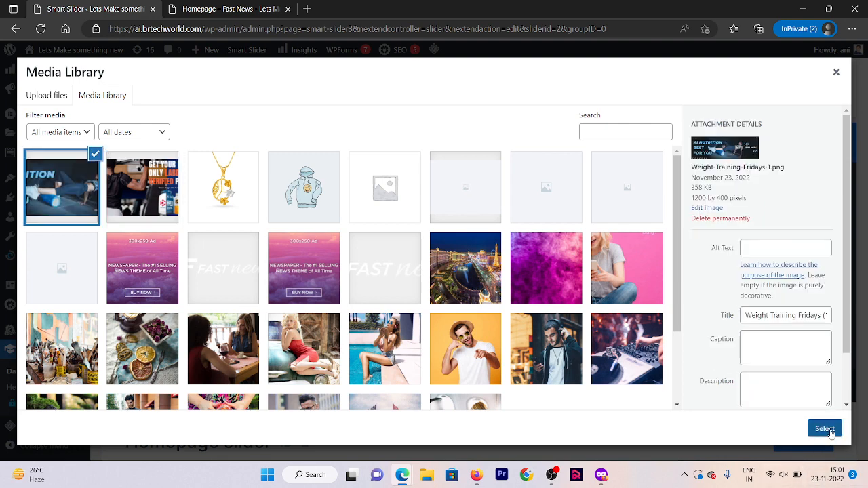
pyautogui.click(825, 429)
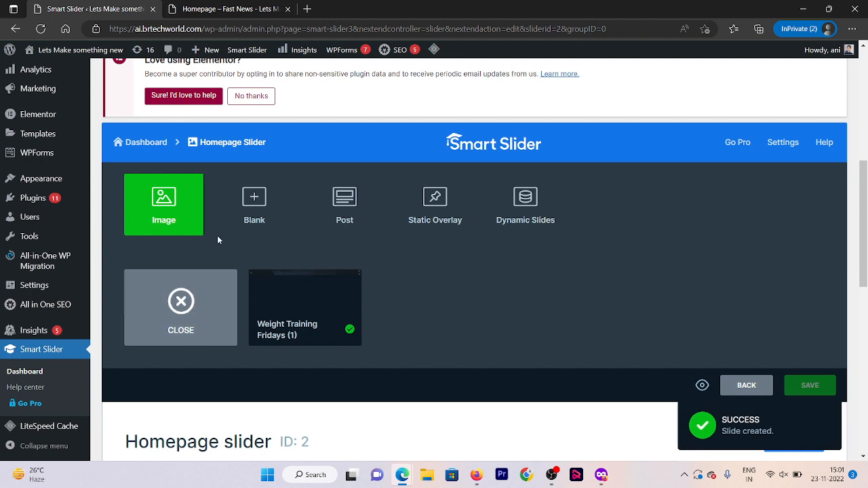
# Add a second image slide using get your body lean (2)
pyautogui.click(162, 203)
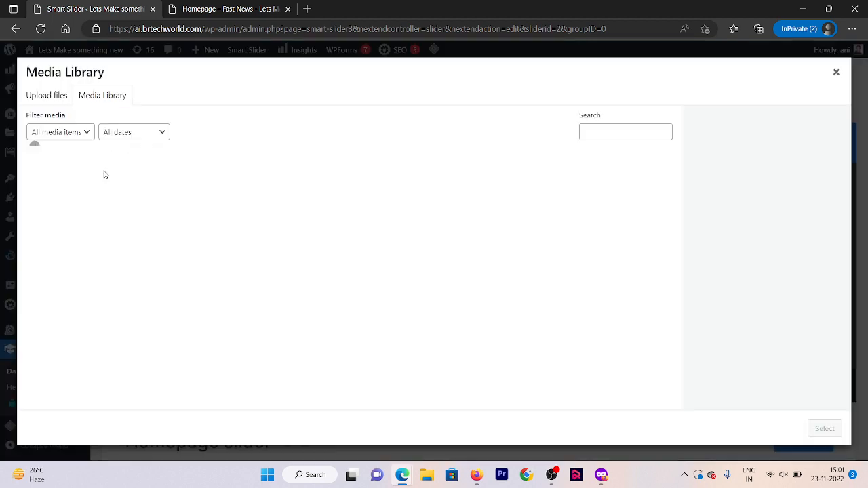
pyautogui.click(143, 187)
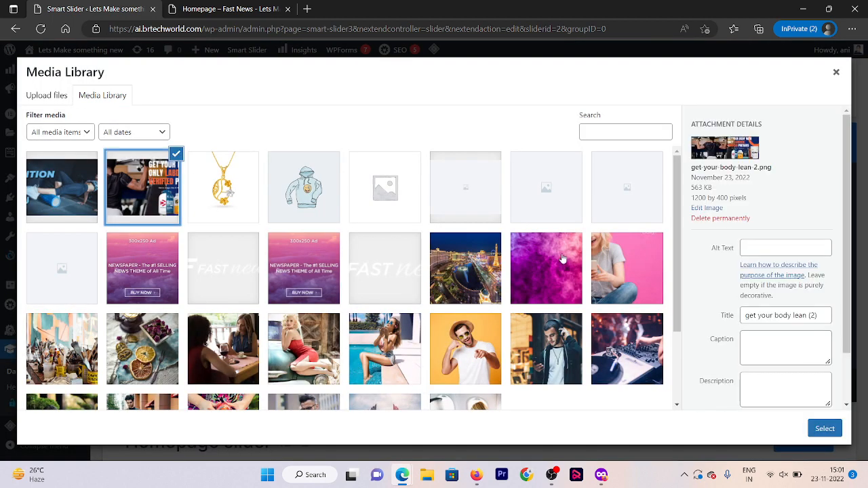
pyautogui.click(825, 428)
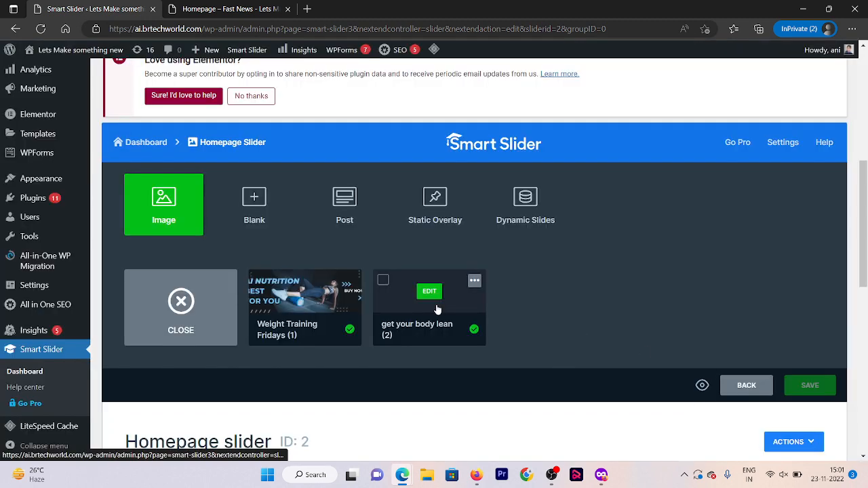
pyautogui.moveTo(619, 341)
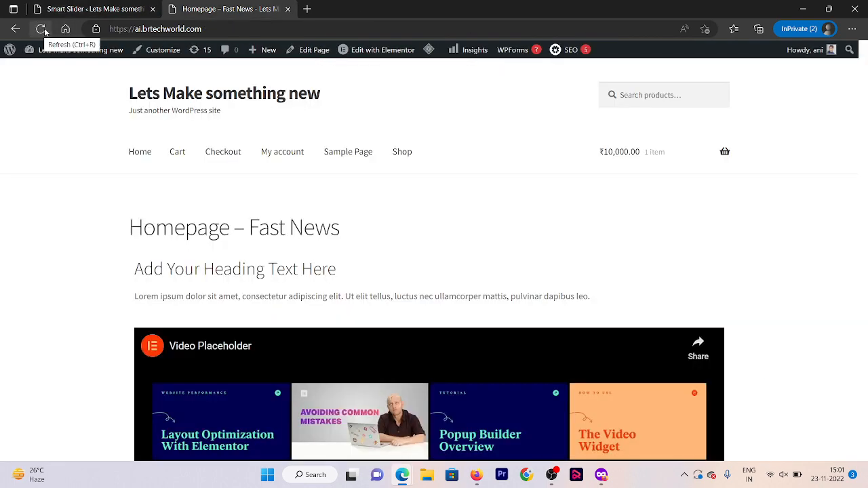
# Reload the homepage and open it for editing in Elementor
pyautogui.click(43, 28)
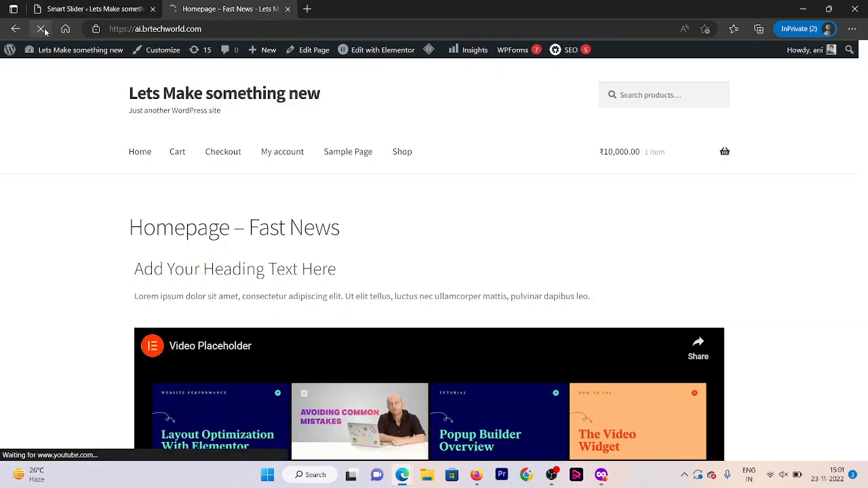
pyautogui.click(42, 28)
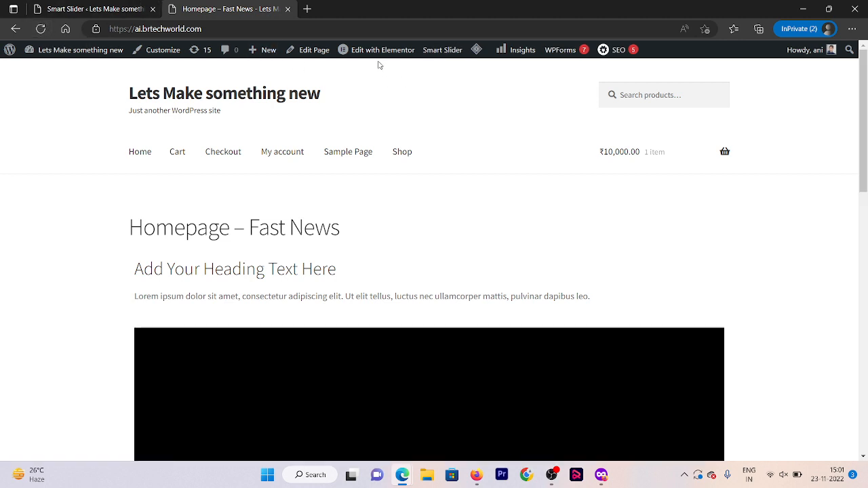
pyautogui.click(378, 49)
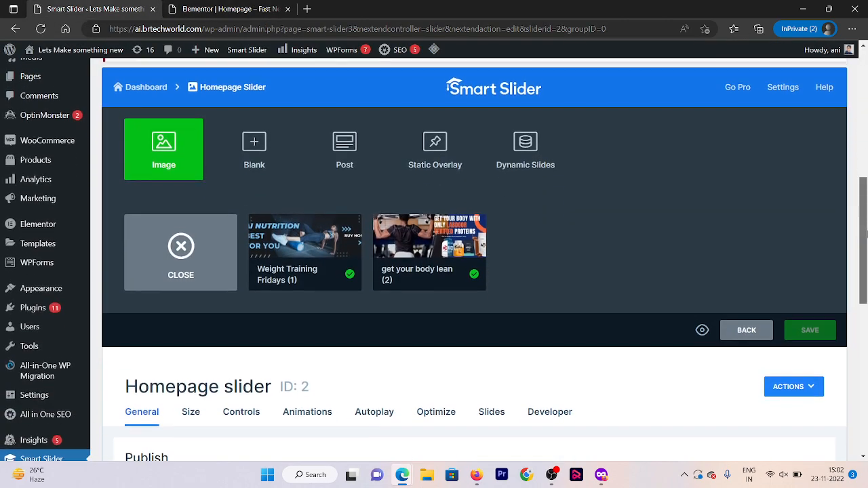
# Turn on navigation bullets for Homepage slider under Size > Controls
pyautogui.scroll(-3)
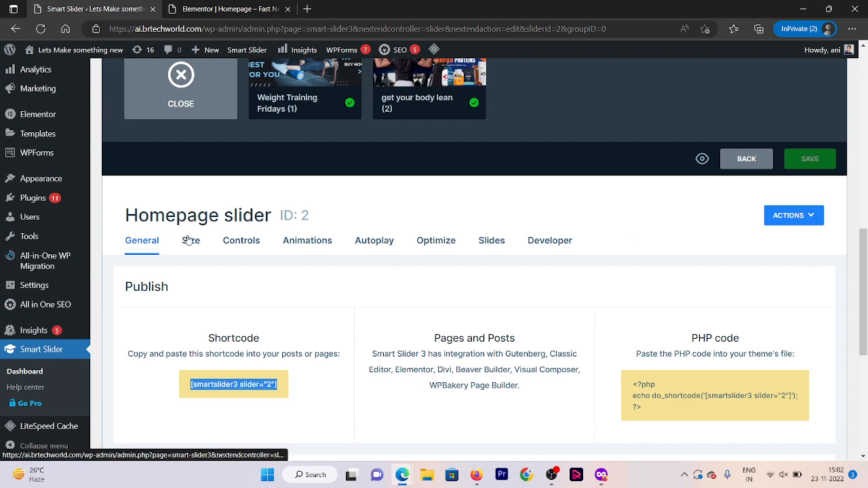
pyautogui.click(190, 240)
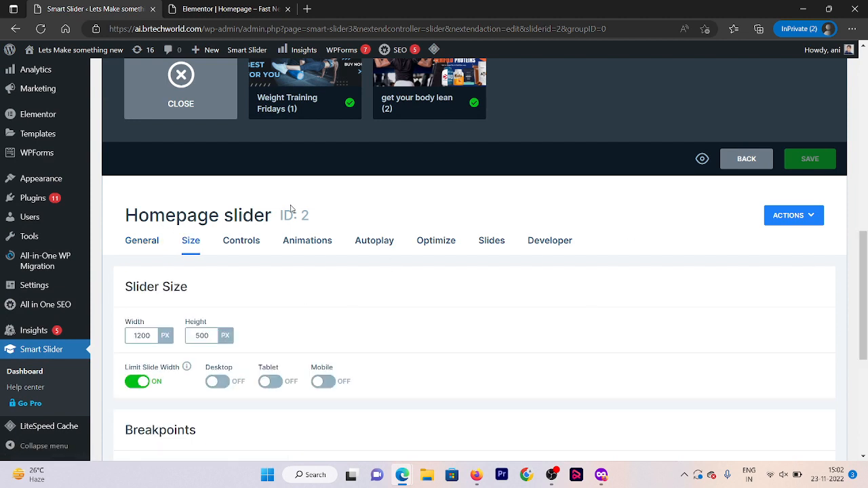
pyautogui.click(241, 240)
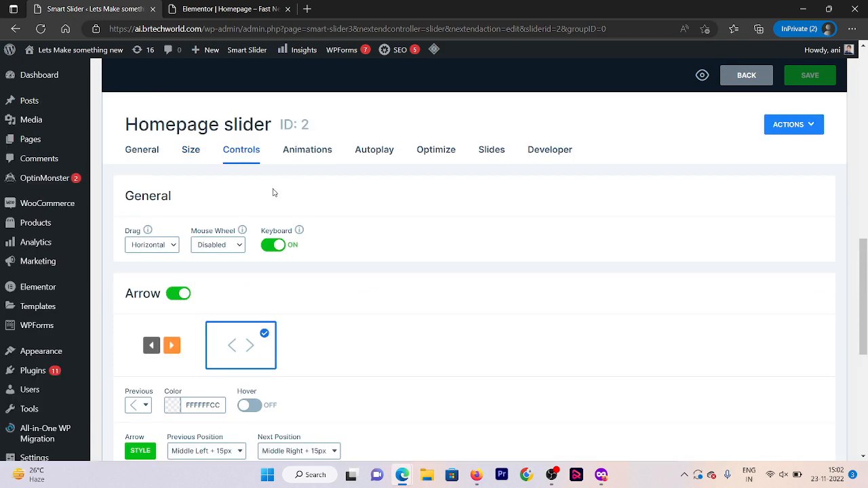
pyautogui.scroll(-3)
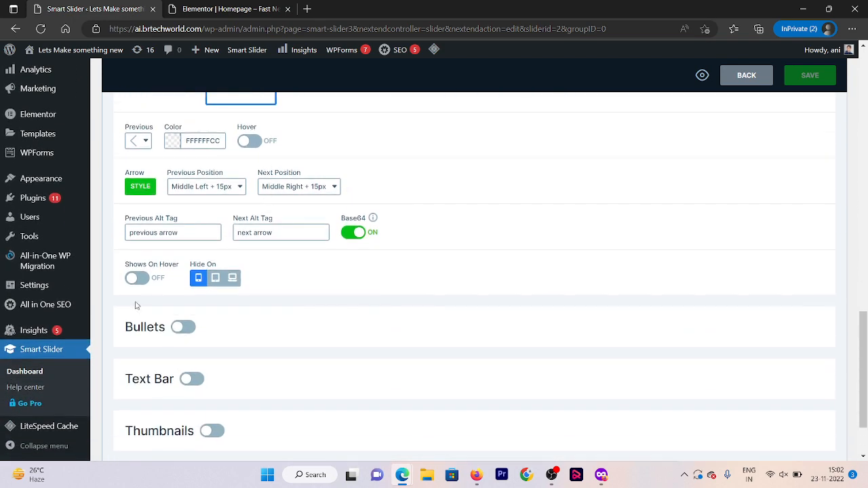
pyautogui.click(183, 327)
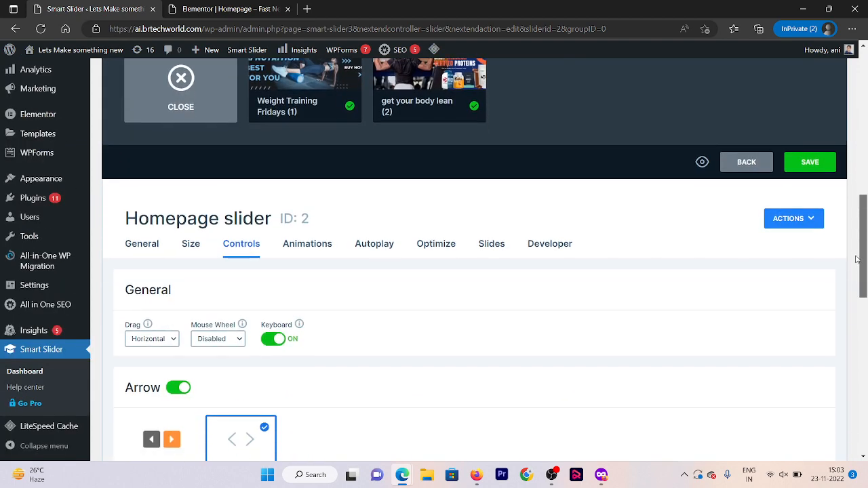
# Bring up the slider's Animations settings
pyautogui.scroll(-3)
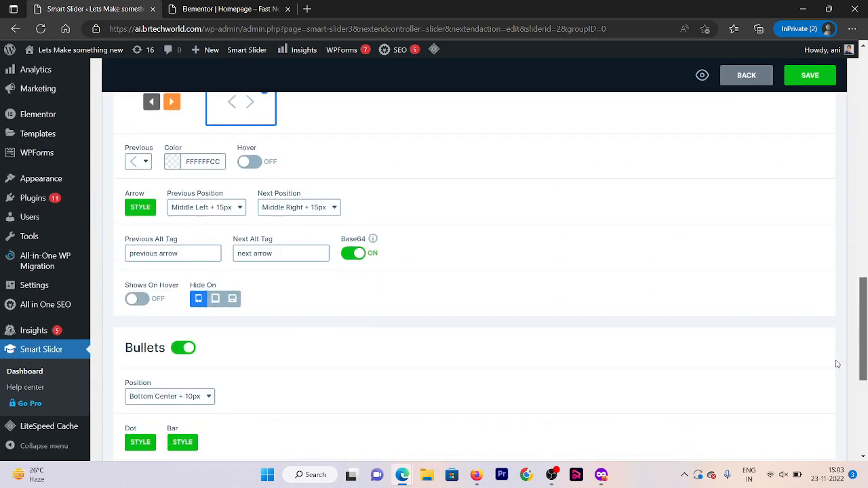
pyautogui.scroll(-3)
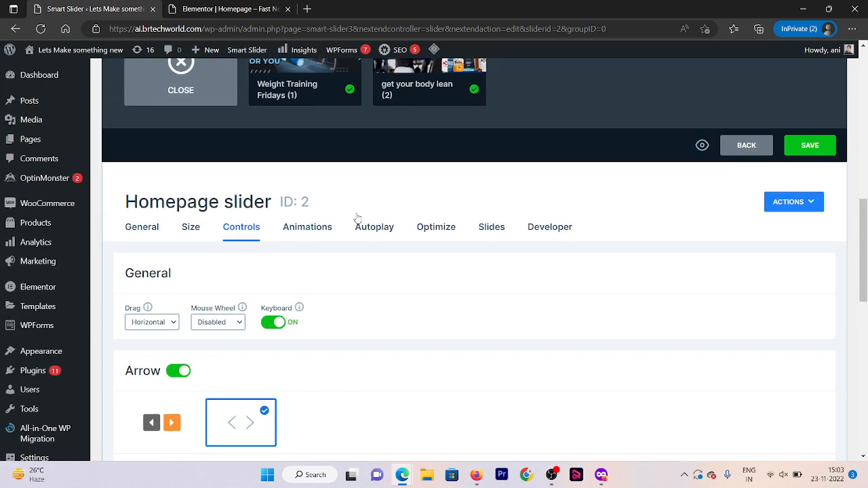
pyautogui.click(307, 226)
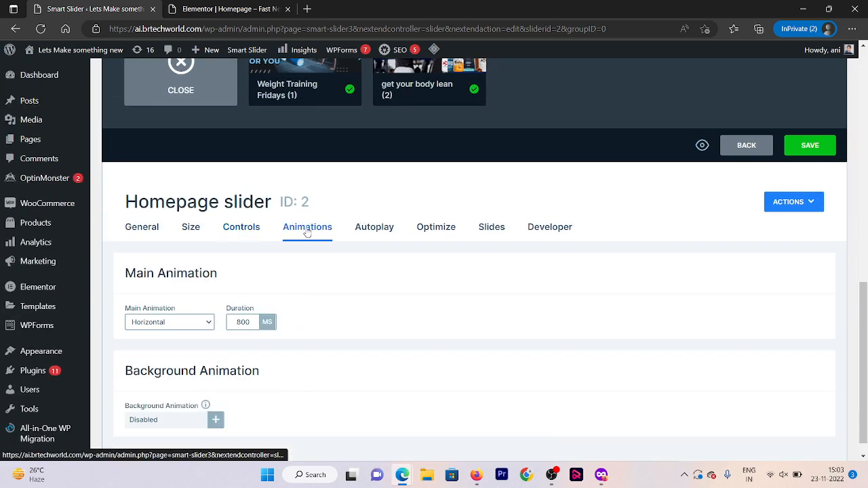
# Preview the Fade and Curtain to left effects, then choose the Puzzle background animation
pyautogui.click(216, 420)
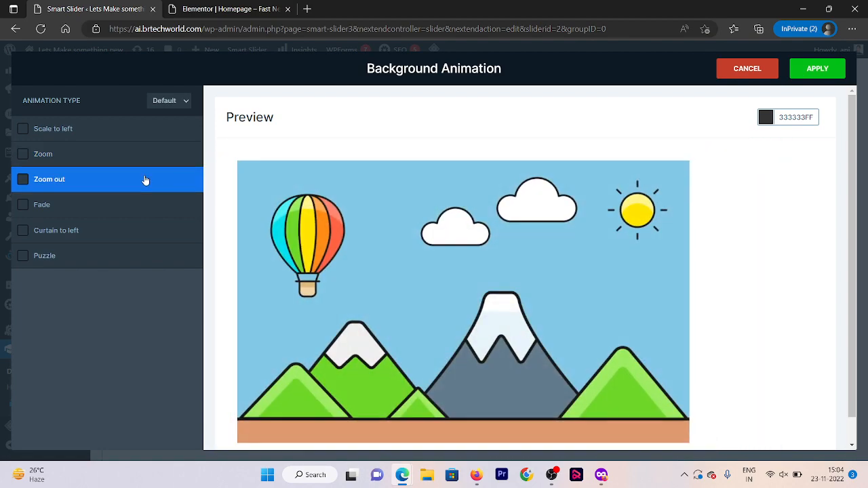
pyautogui.click(42, 204)
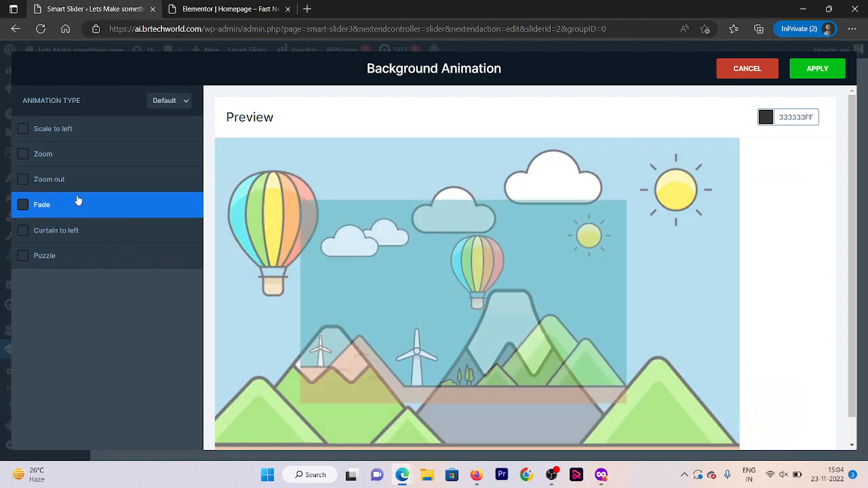
pyautogui.click(57, 230)
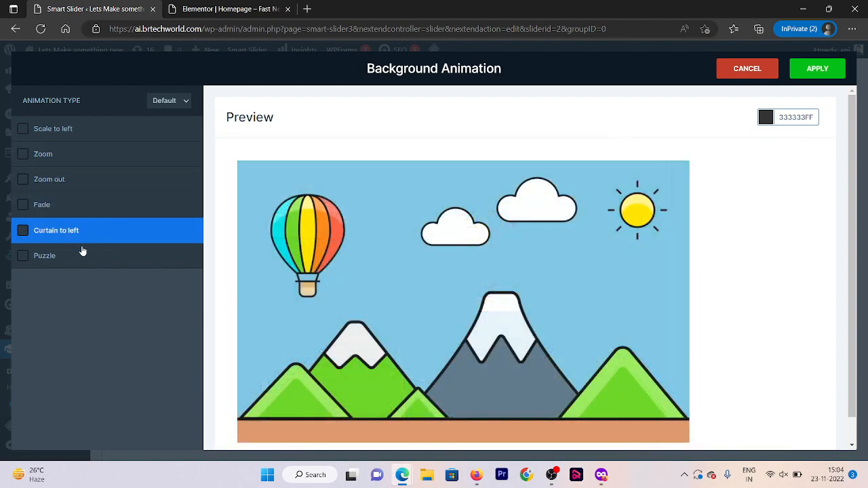
pyautogui.click(45, 255)
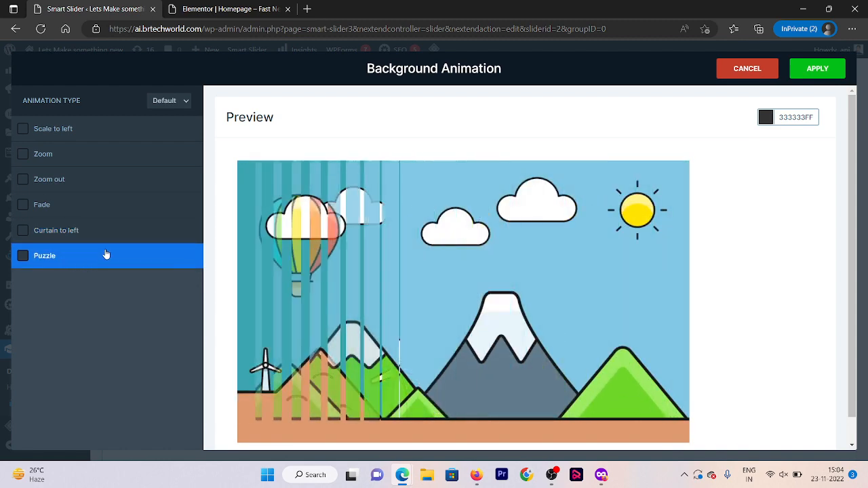
pyautogui.click(57, 231)
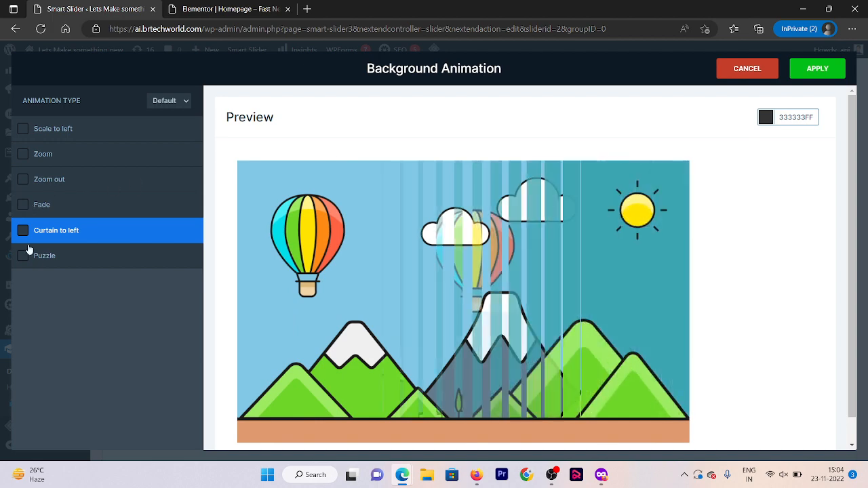
pyautogui.click(44, 255)
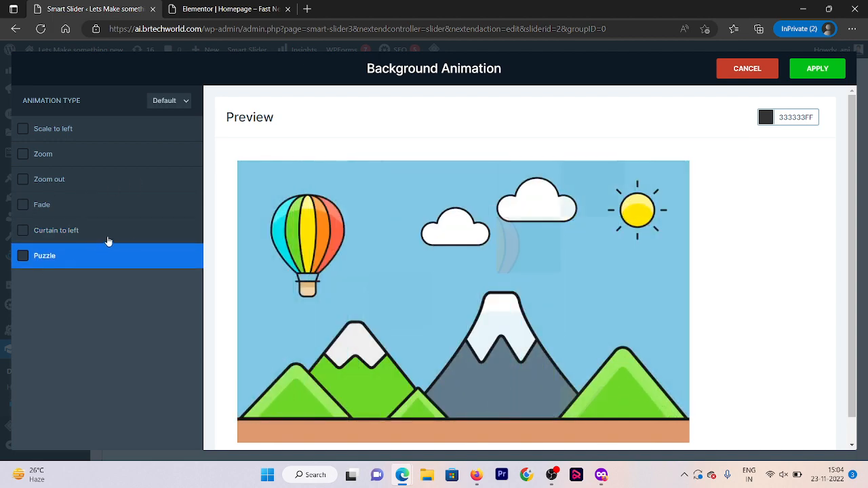
# Apply the Puzzle animation and save the Homepage slider
pyautogui.click(817, 68)
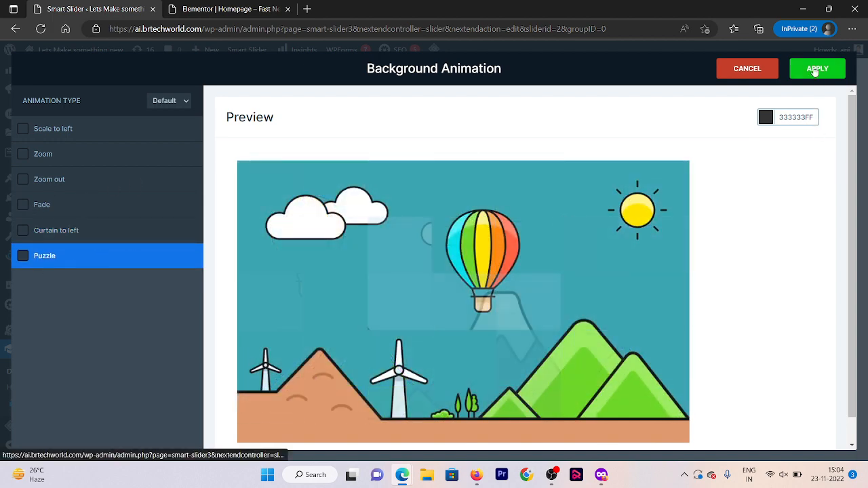
pyautogui.click(817, 68)
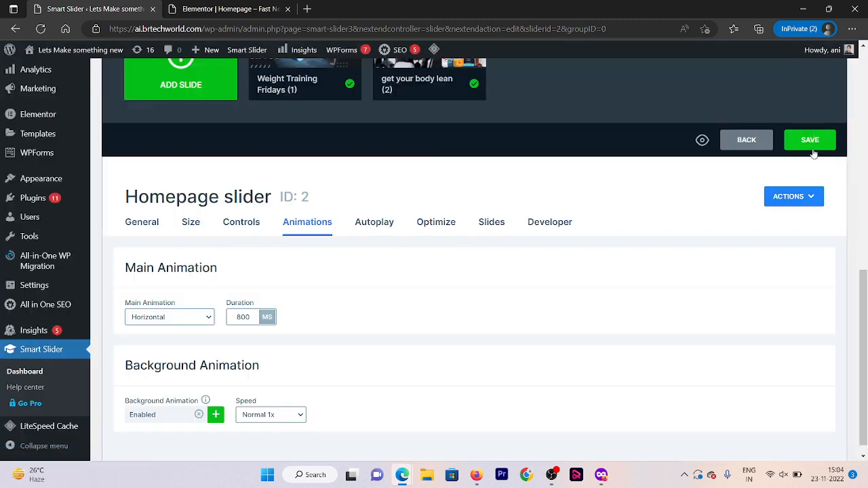
pyautogui.click(810, 140)
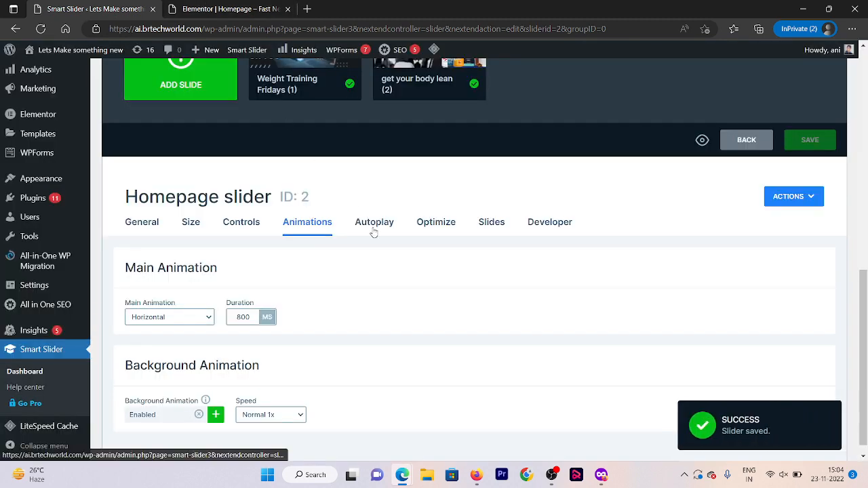
# Switch Autoplay on for the Homepage slider and review its duration and stop/resume options
pyautogui.click(374, 223)
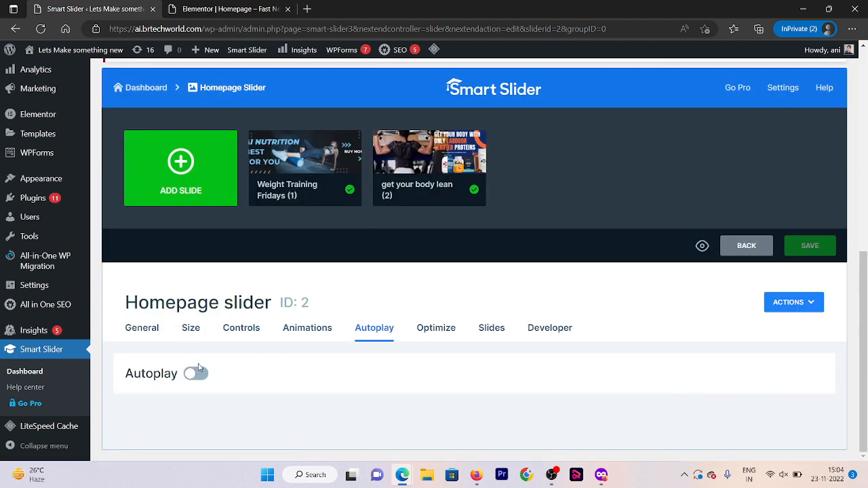
pyautogui.click(196, 373)
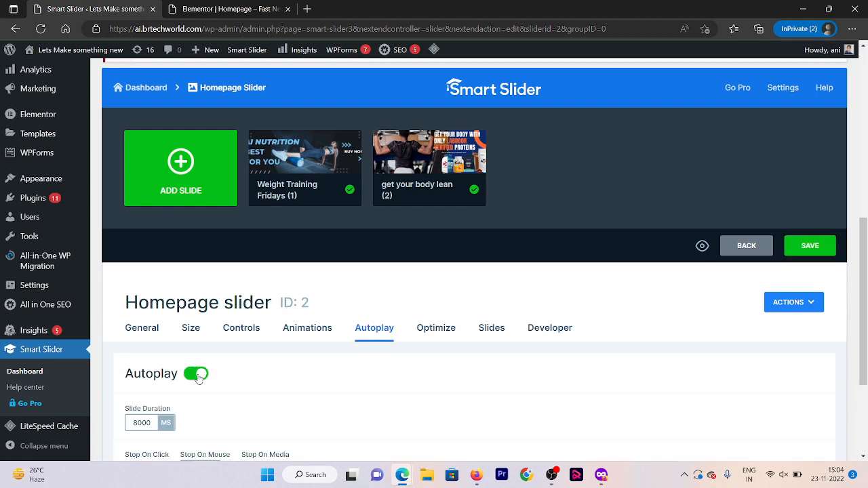
pyautogui.scroll(-3)
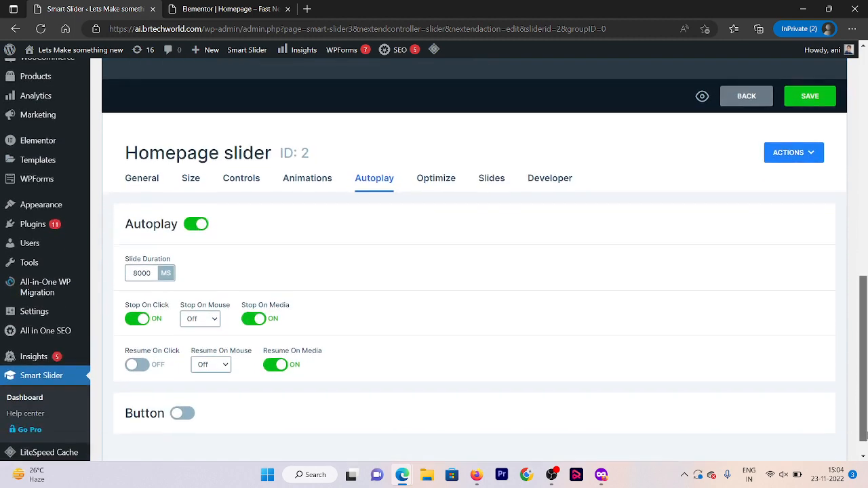
pyautogui.moveTo(284, 317)
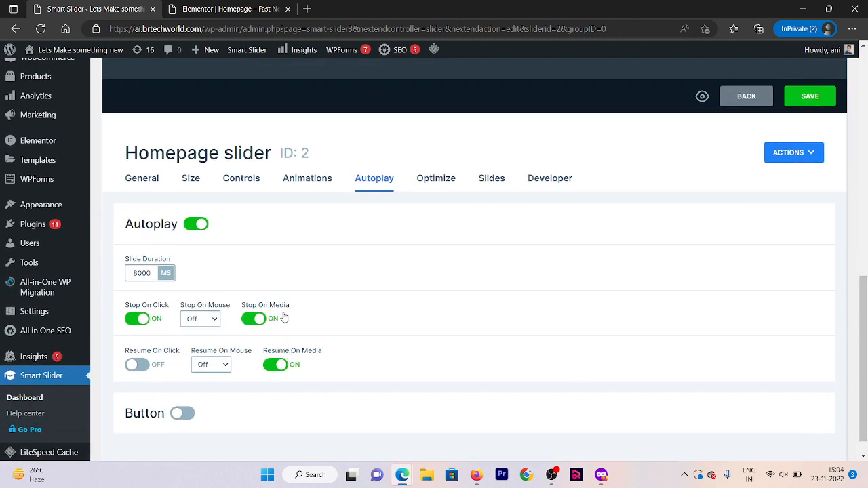
pyautogui.moveTo(181, 264)
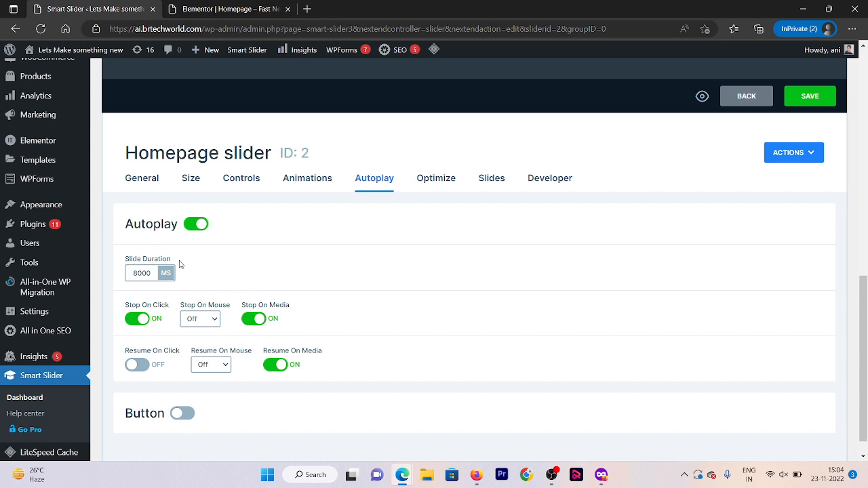
pyautogui.moveTo(179, 404)
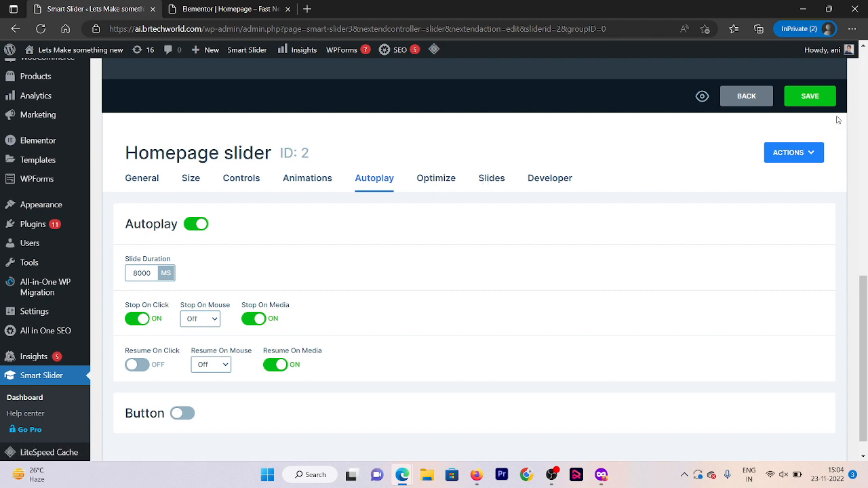
# Add a one-column section on the homepage and drop a Shortcode widget into it
pyautogui.click(810, 95)
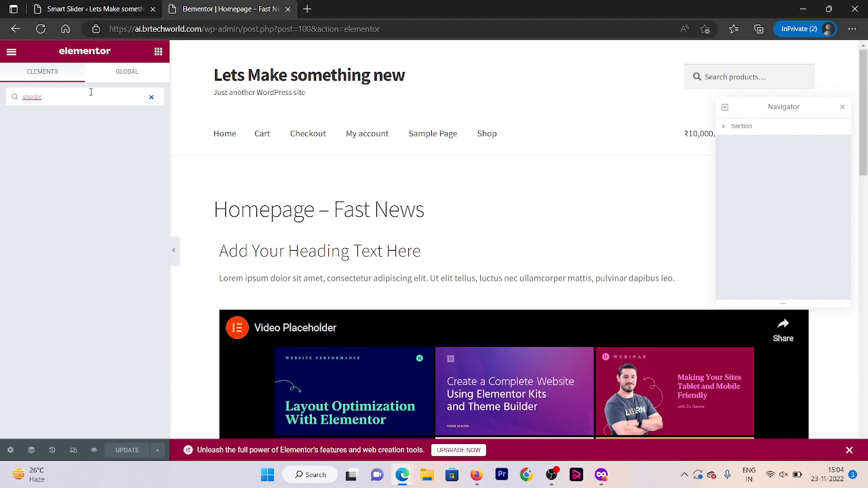
pyautogui.write('short')
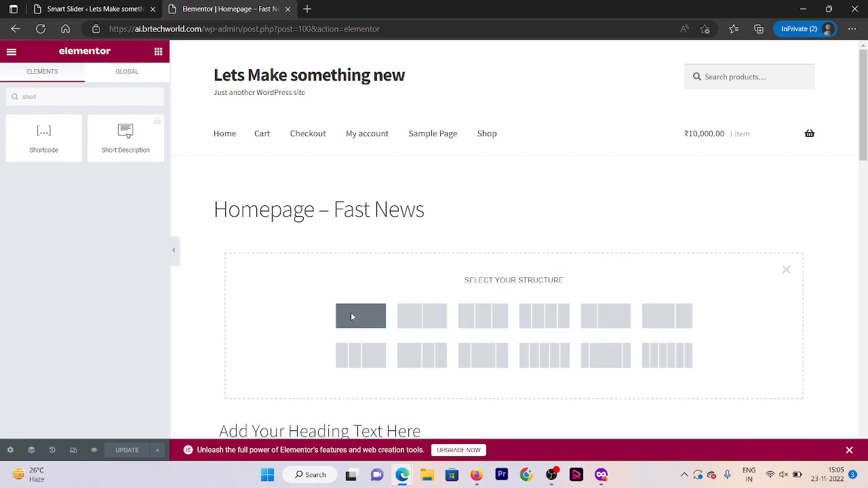
pyautogui.click(361, 315)
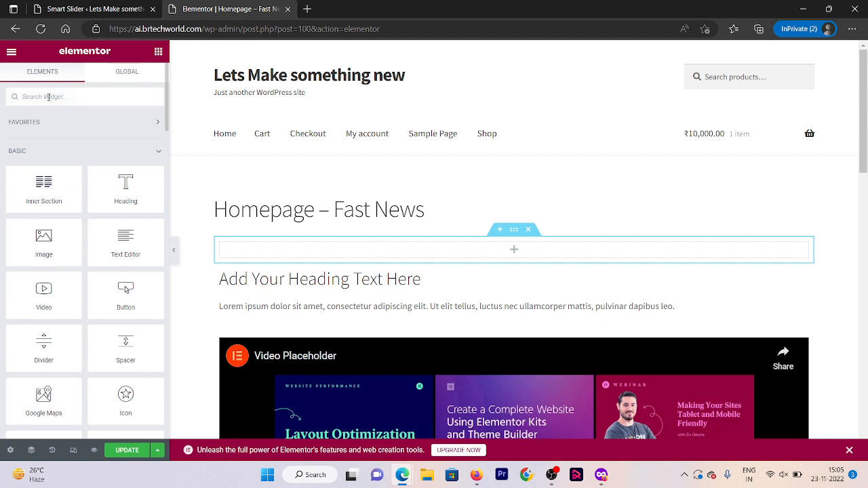
pyautogui.write('short')
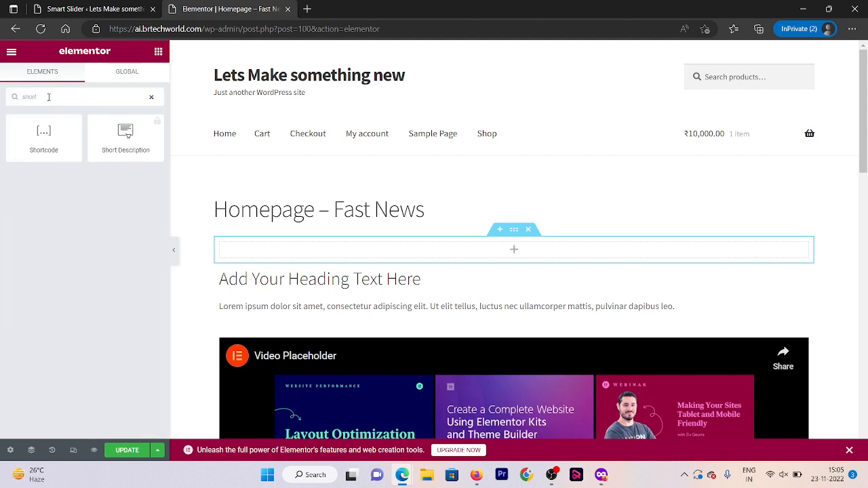
pyautogui.moveTo(43, 131); pyautogui.dragTo(514, 250)
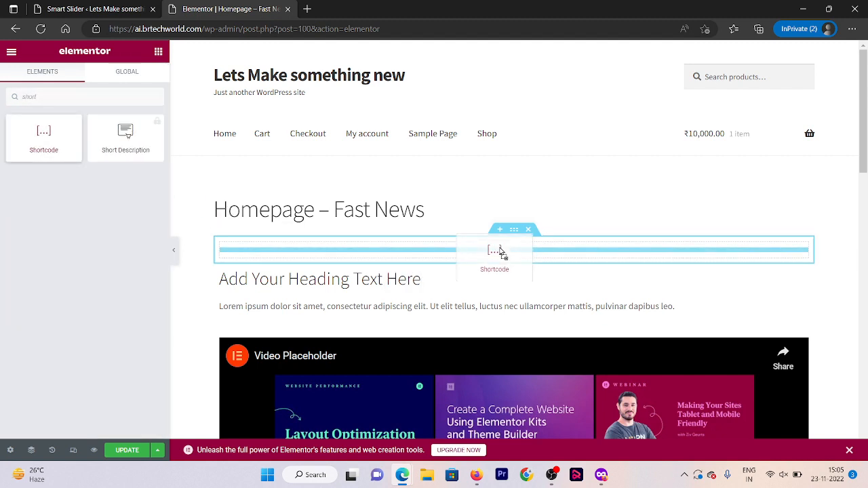
# Enter [smartslider3 slider="2"] in the widget and apply it so the slider renders
pyautogui.click(494, 251)
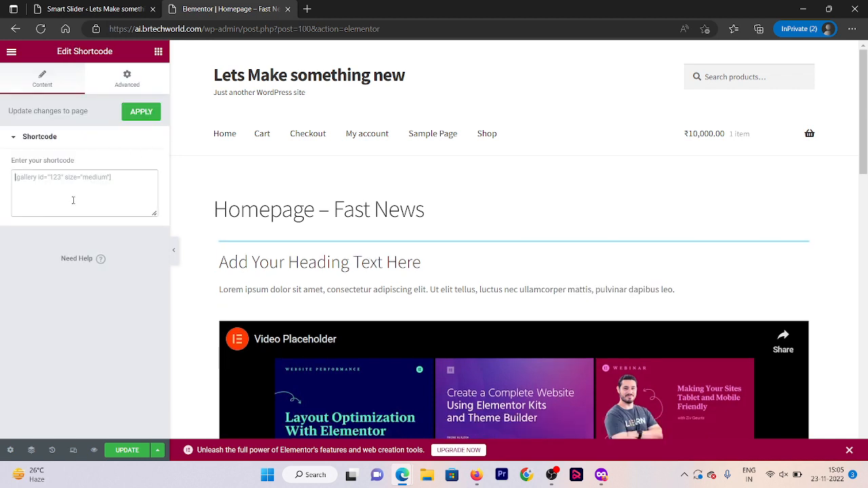
pyautogui.write('[smartslider3 slider="2"]')
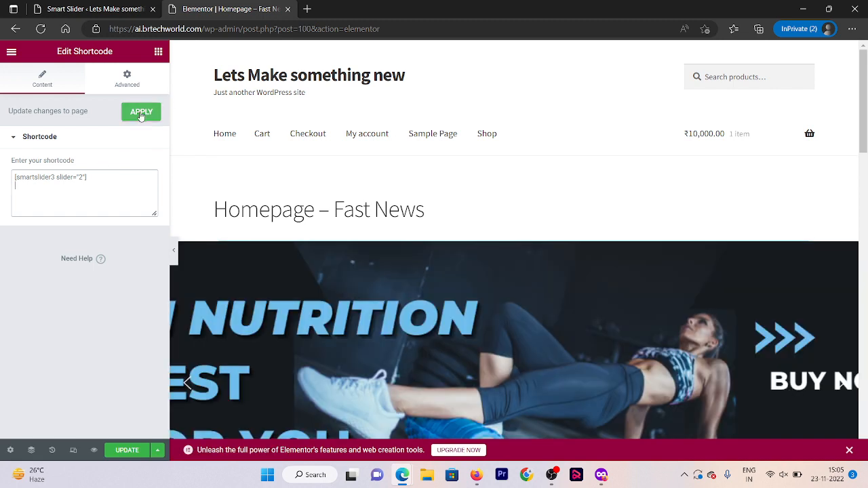
pyautogui.click(141, 111)
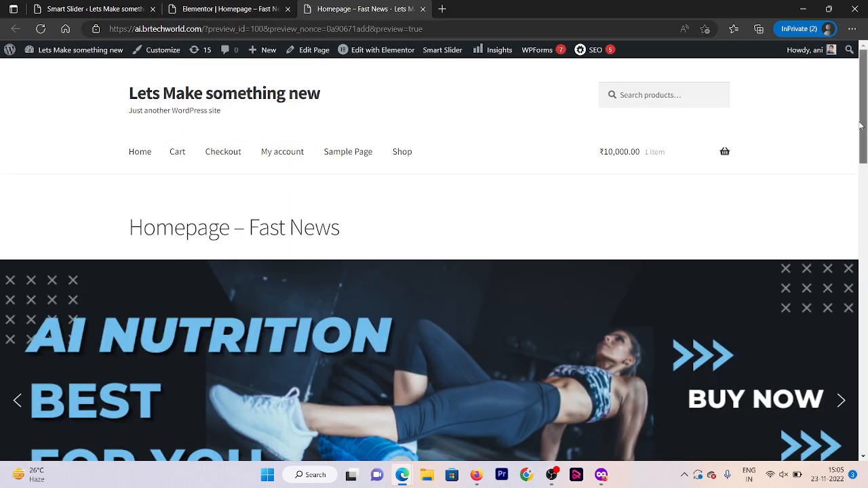
# Scroll to the slider in the homepage preview and advance through the banner slides with the right arrow
pyautogui.scroll(-3)
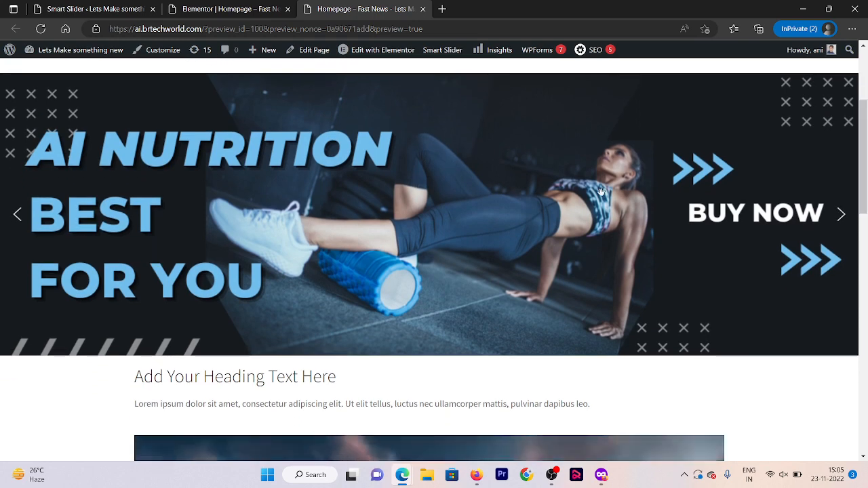
pyautogui.moveTo(852, 215)
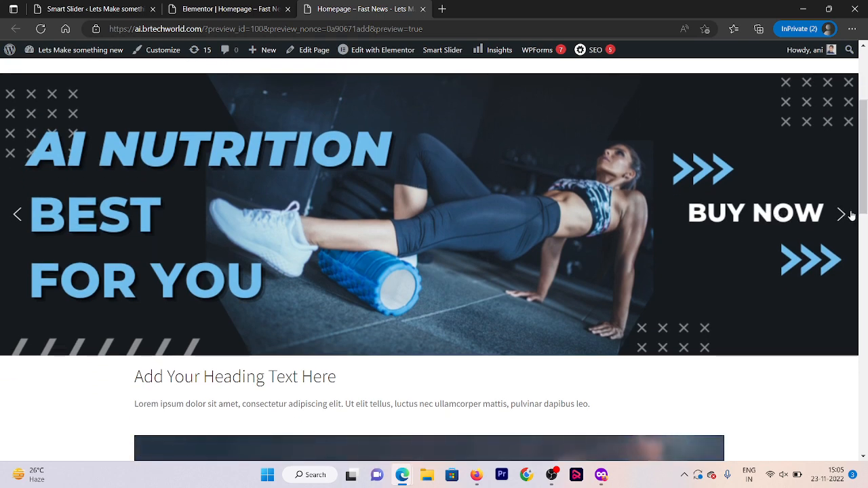
pyautogui.click(844, 215)
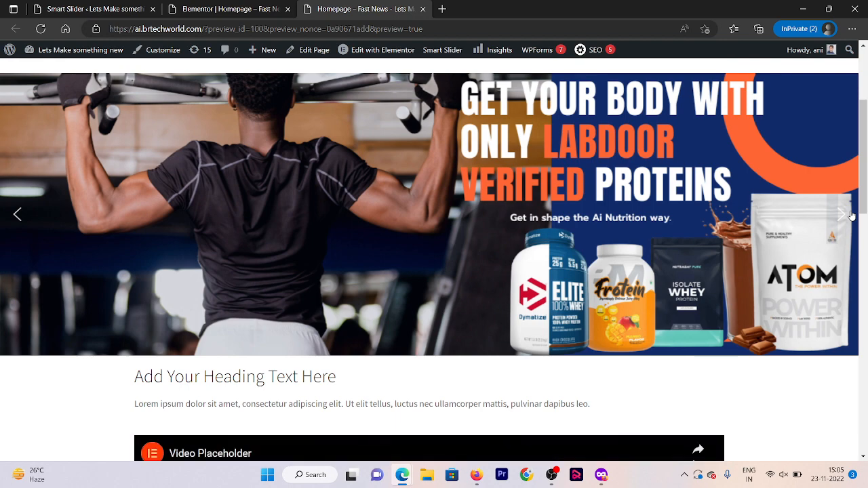
pyautogui.click(844, 214)
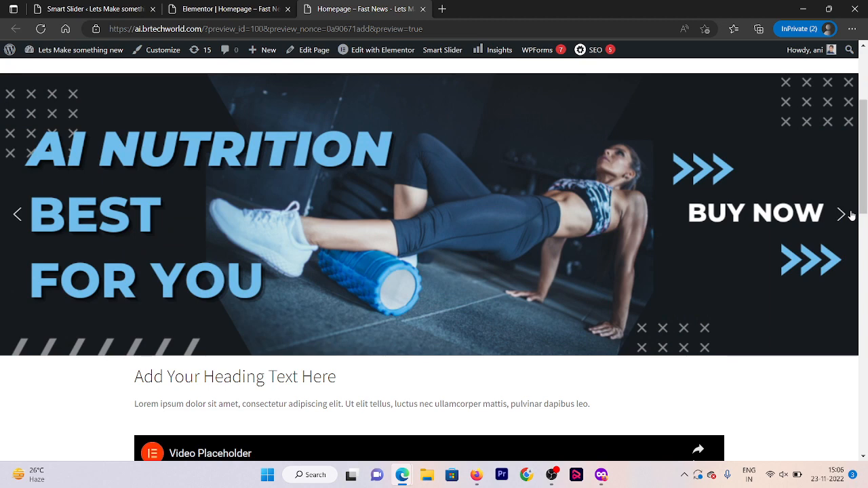
pyautogui.click(844, 215)
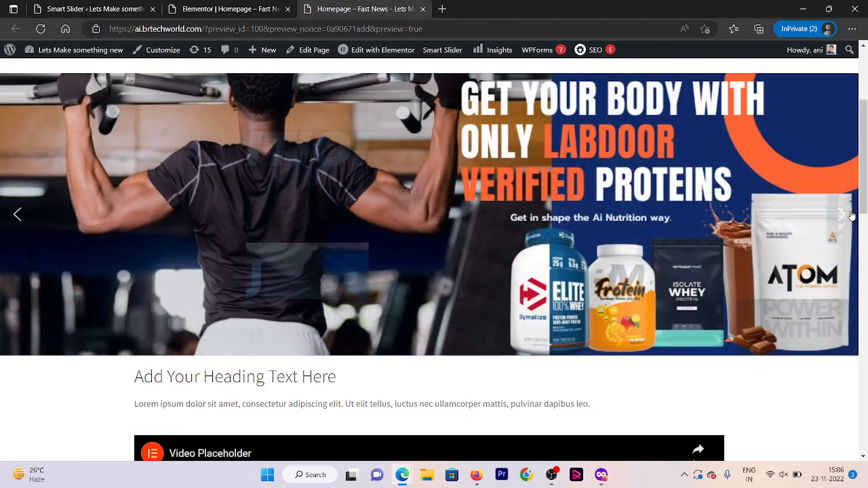